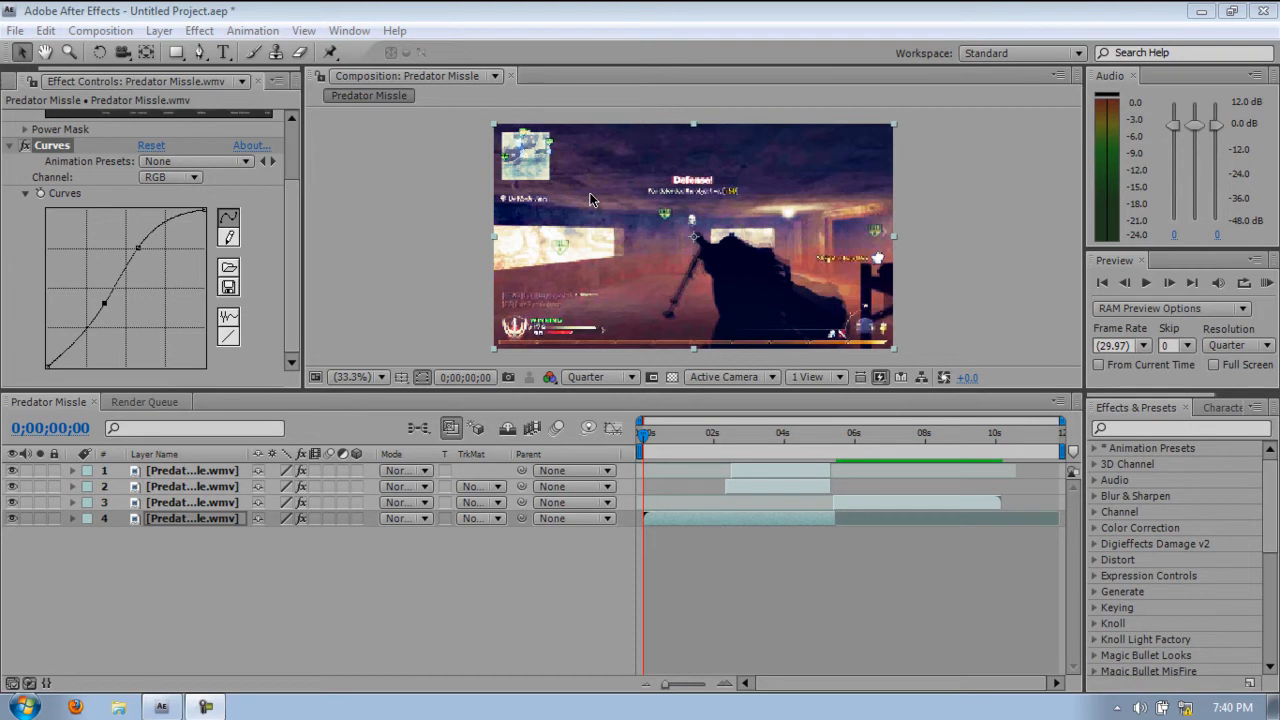
mouse_move(535, 235)
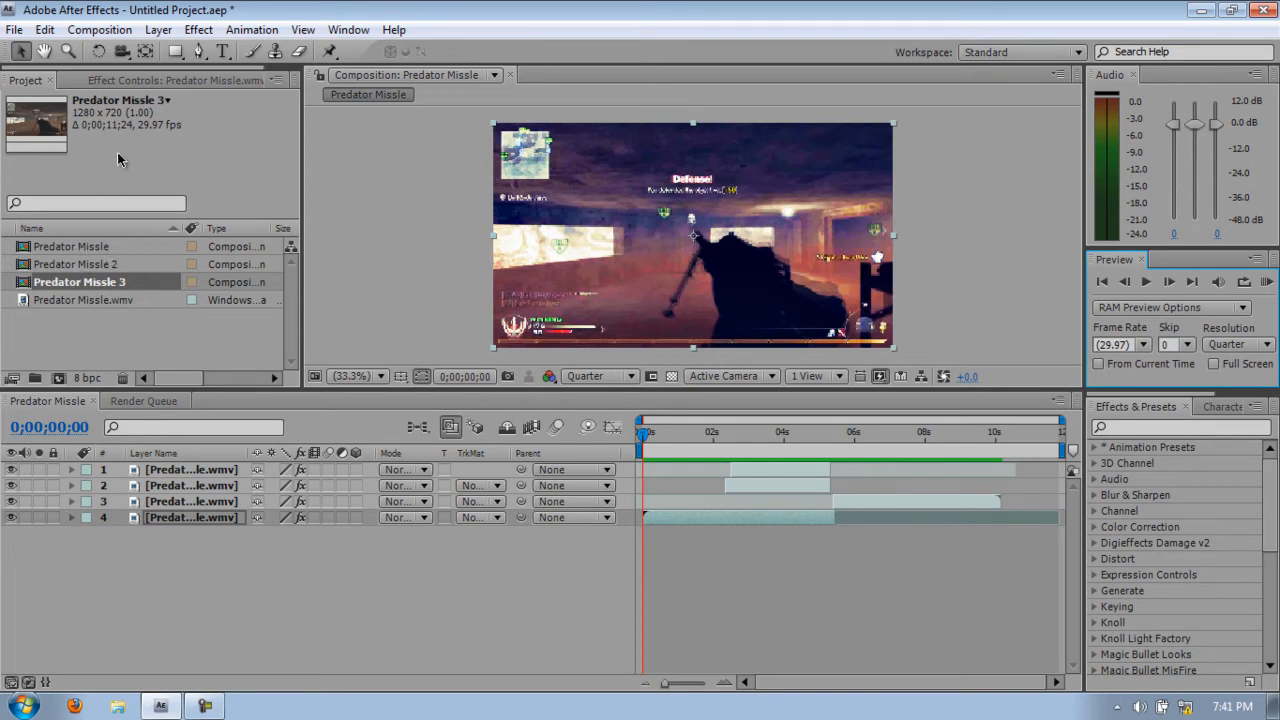
mouse_move(67, 305)
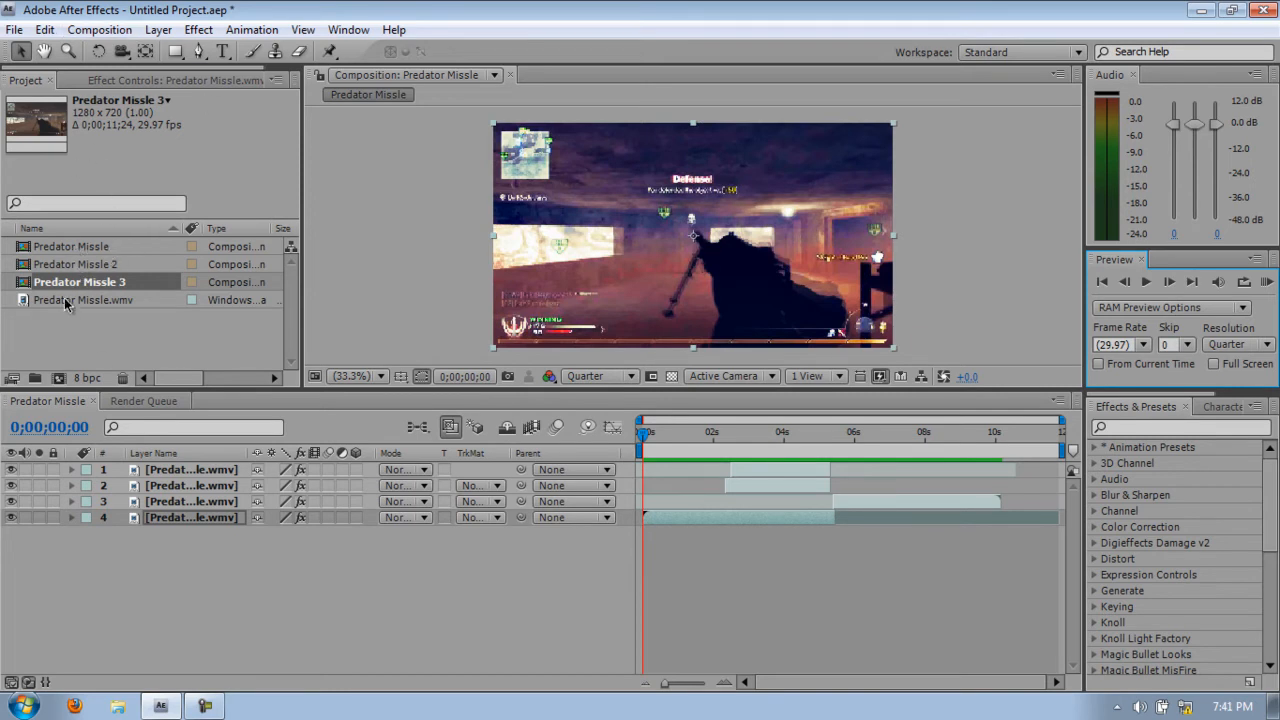
Step: Make comp Predator Missle 4 from Predator Missle.wmv, rename its layer Main, preview at Quarter
click(84, 300)
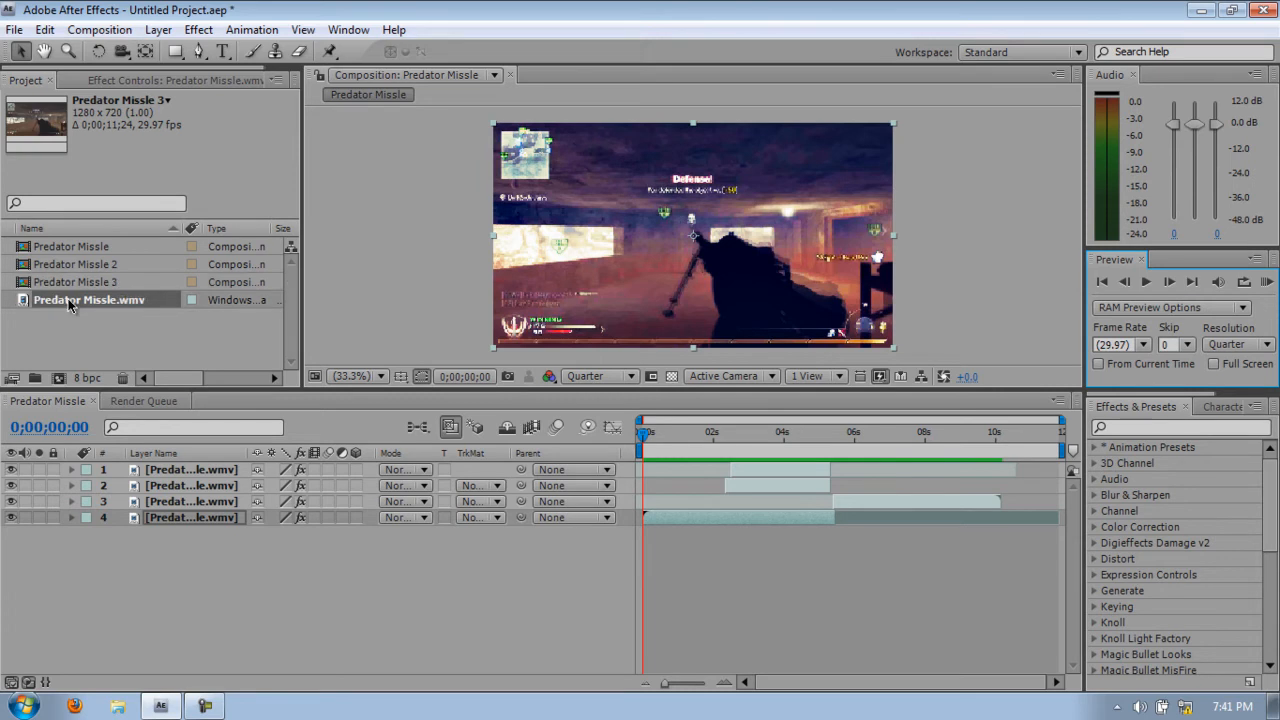
click(89, 300)
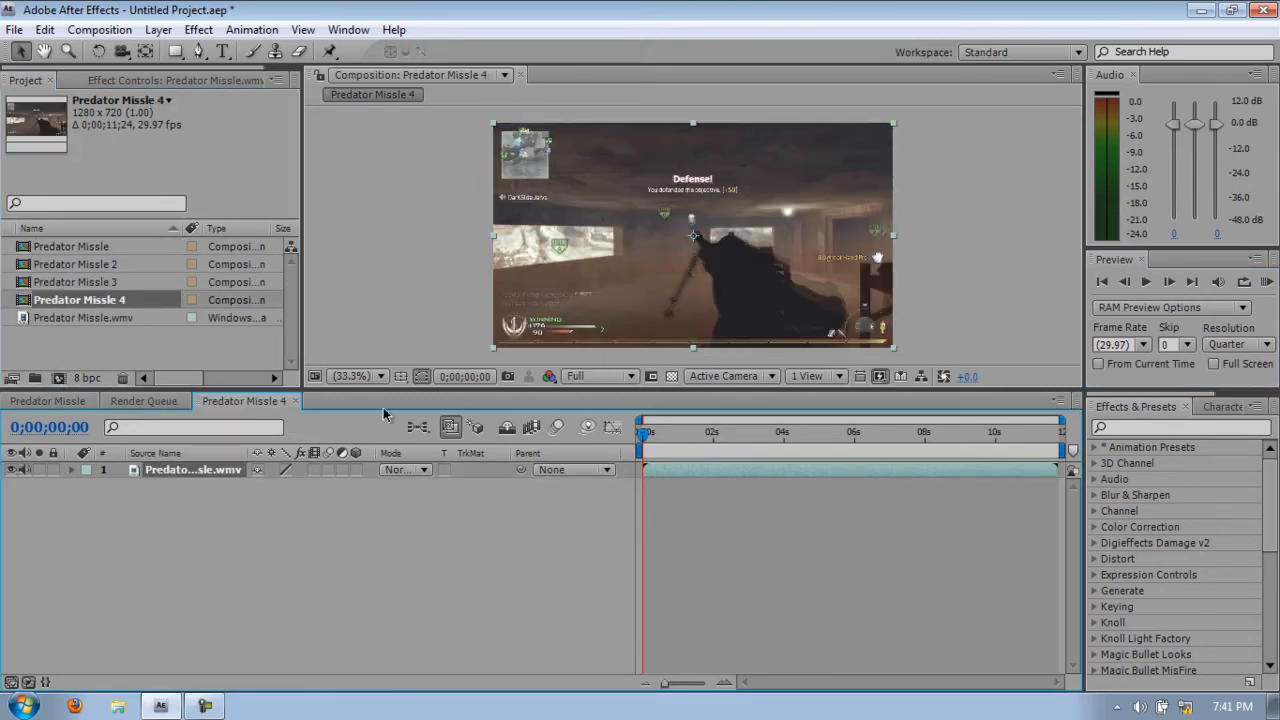
right_click(193, 469)
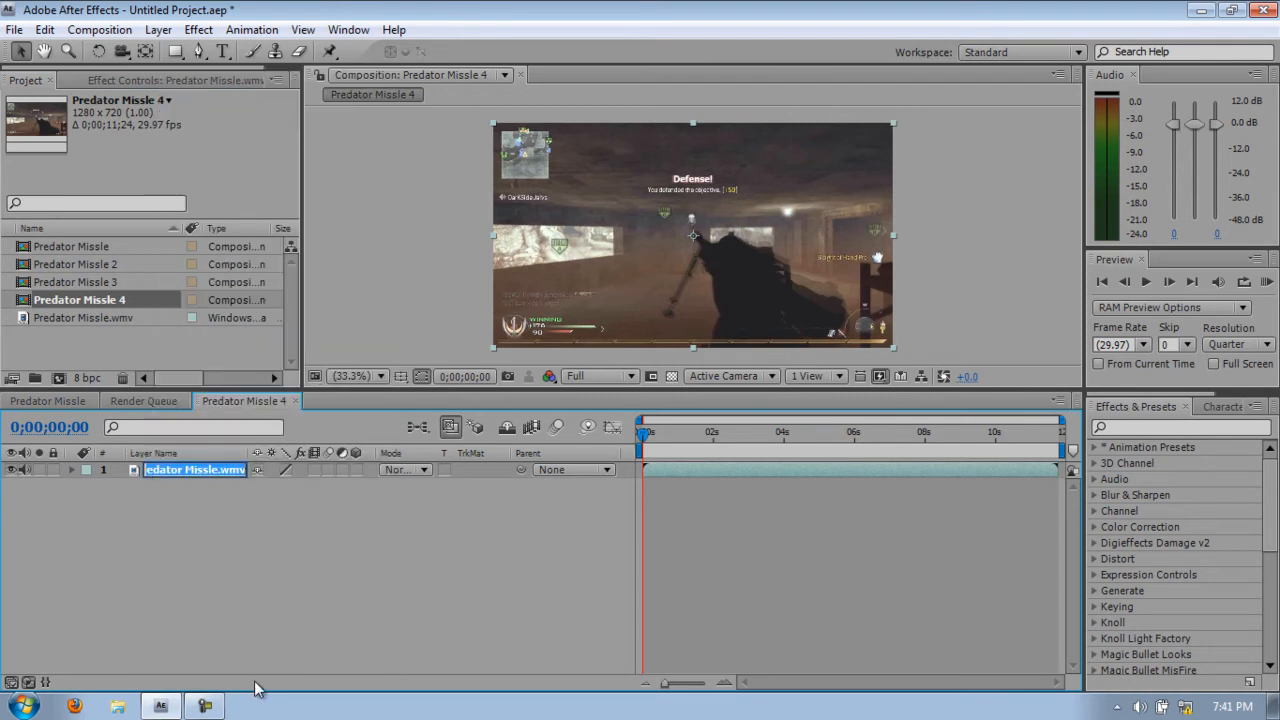
text(Main)
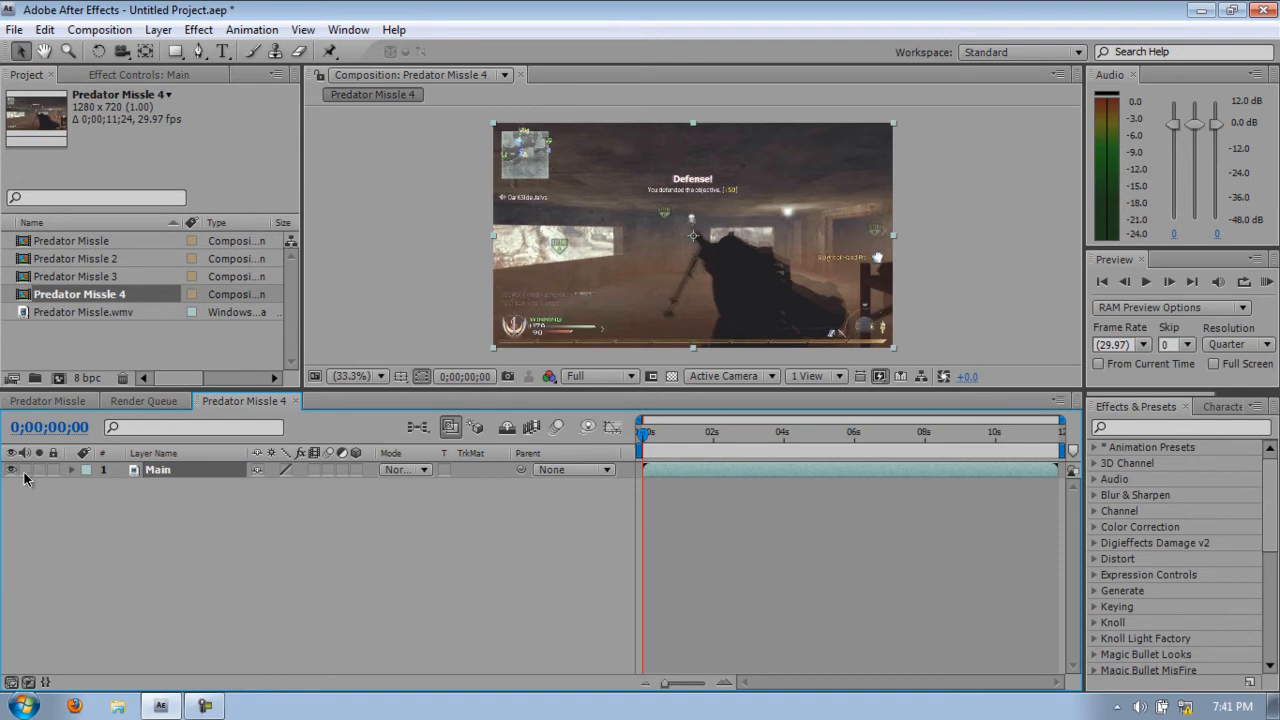
click(598, 375)
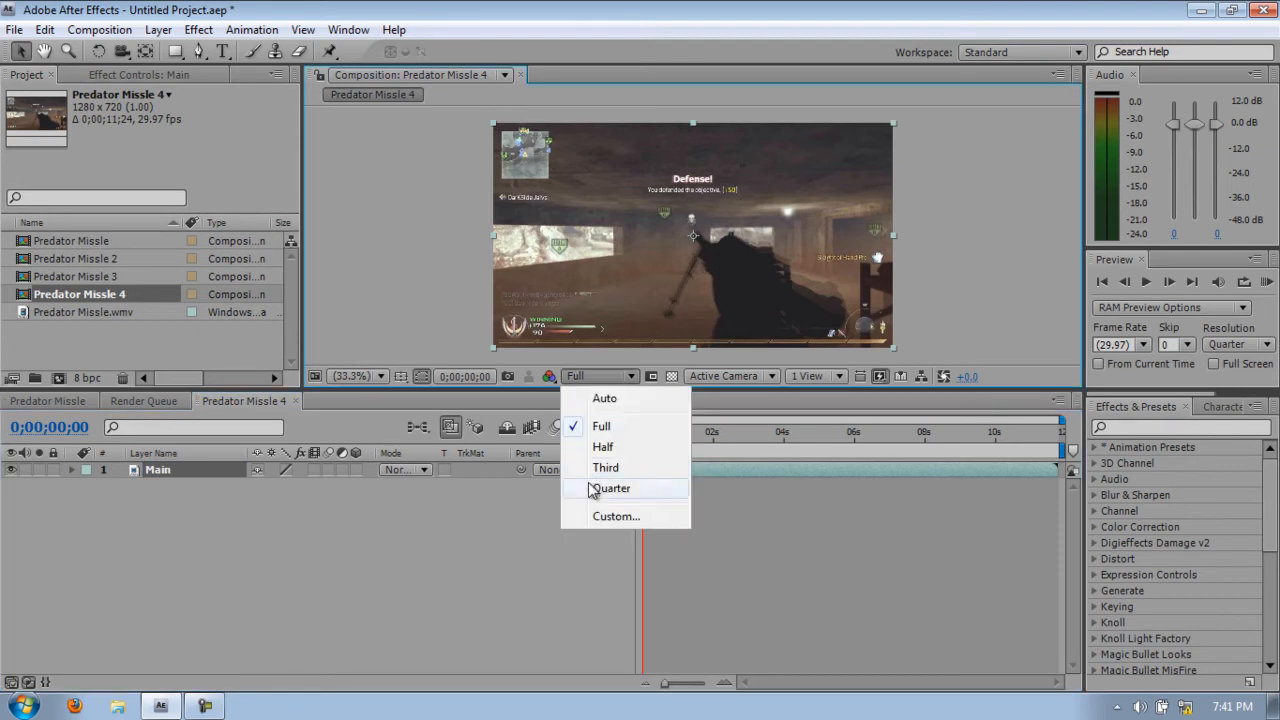
click(612, 488)
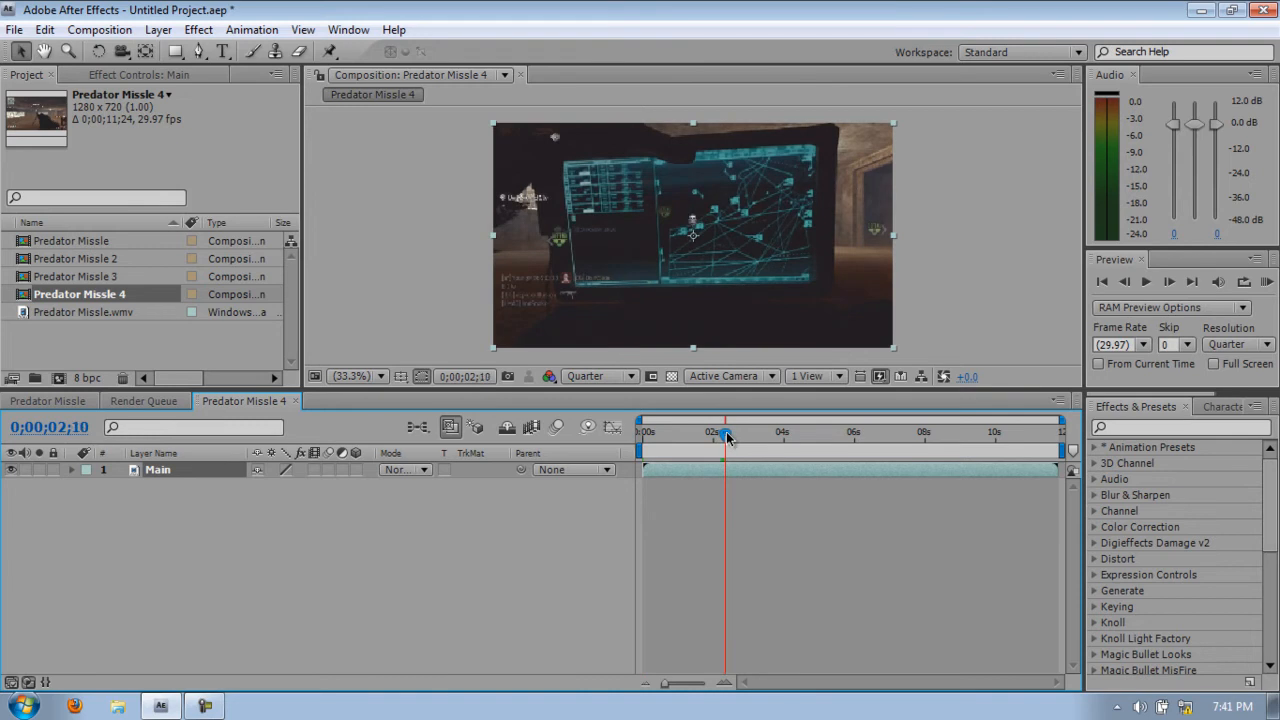
Step: Split the footage at 2;10, rename the later part Laptop, and freeze it on that frame
click(1192, 281)
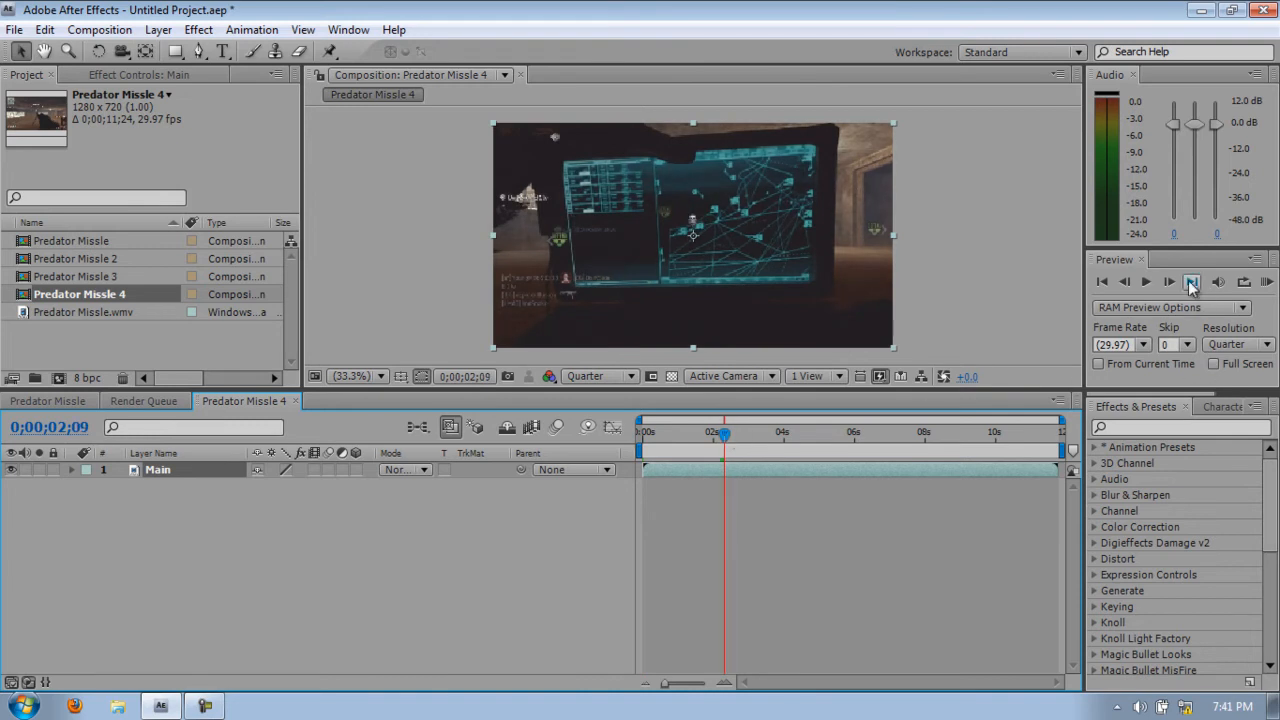
click(1191, 281)
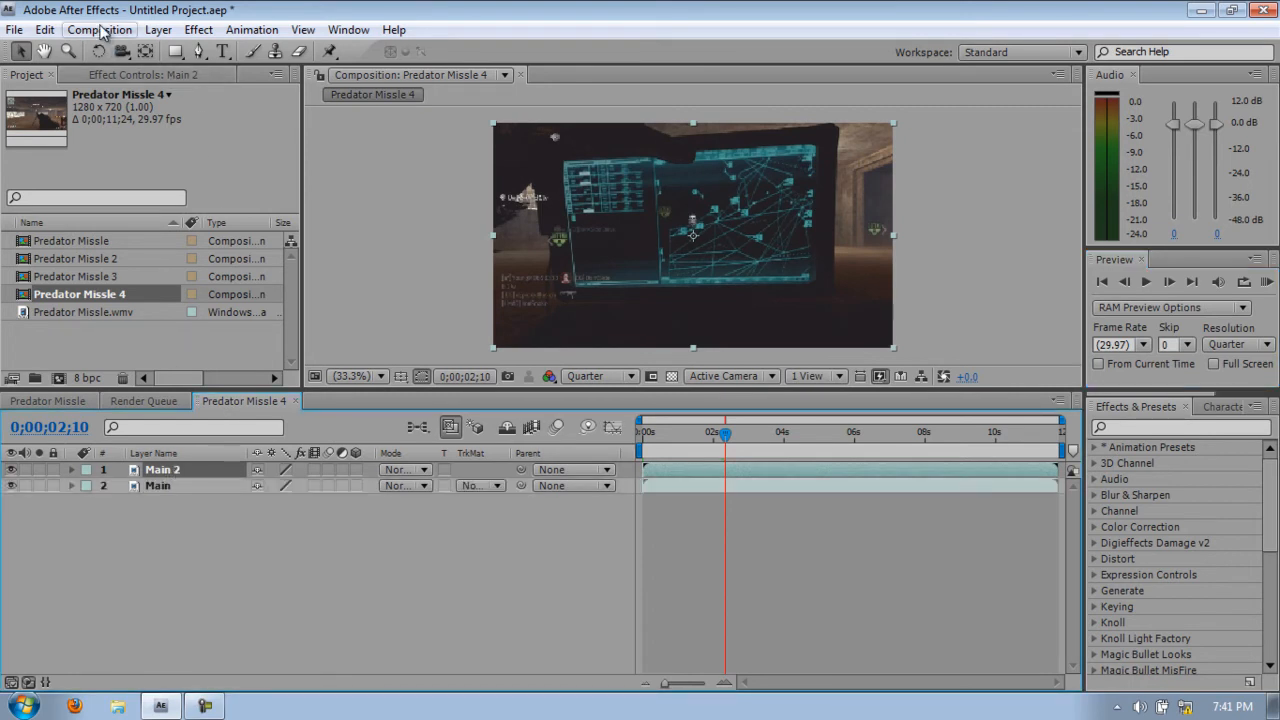
right_click(84, 311)
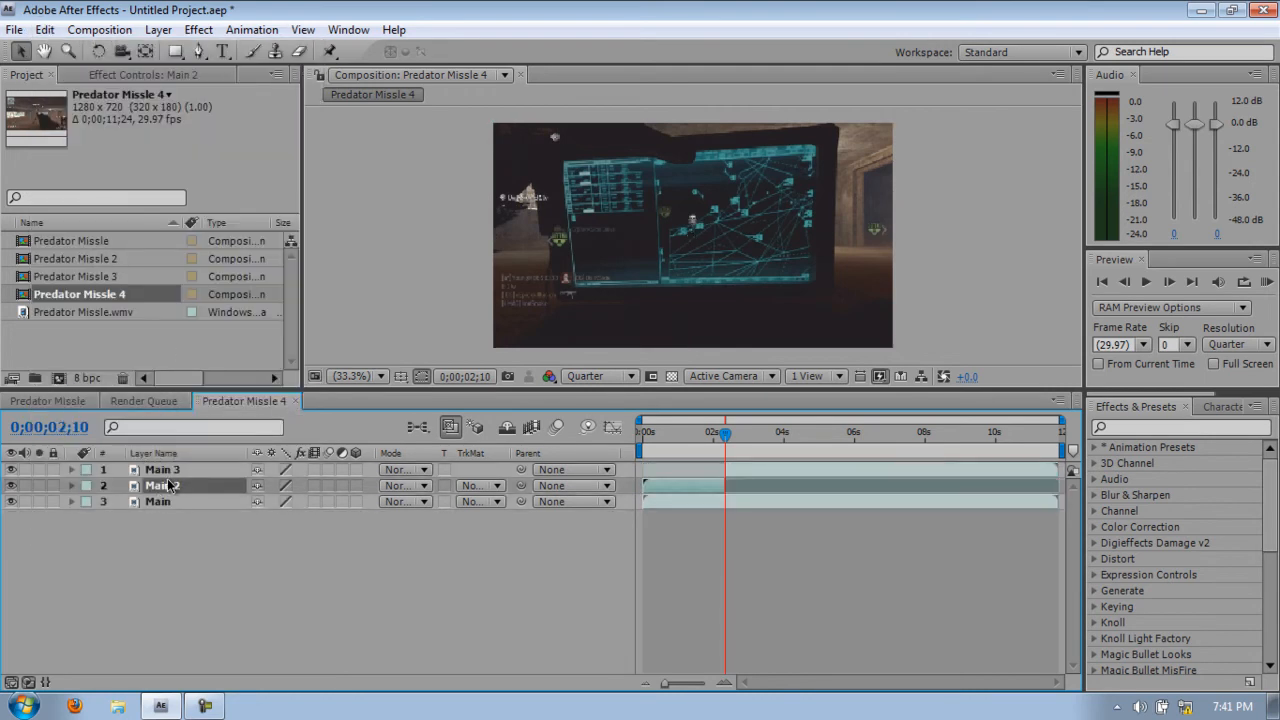
right_click(160, 485)
text(P)
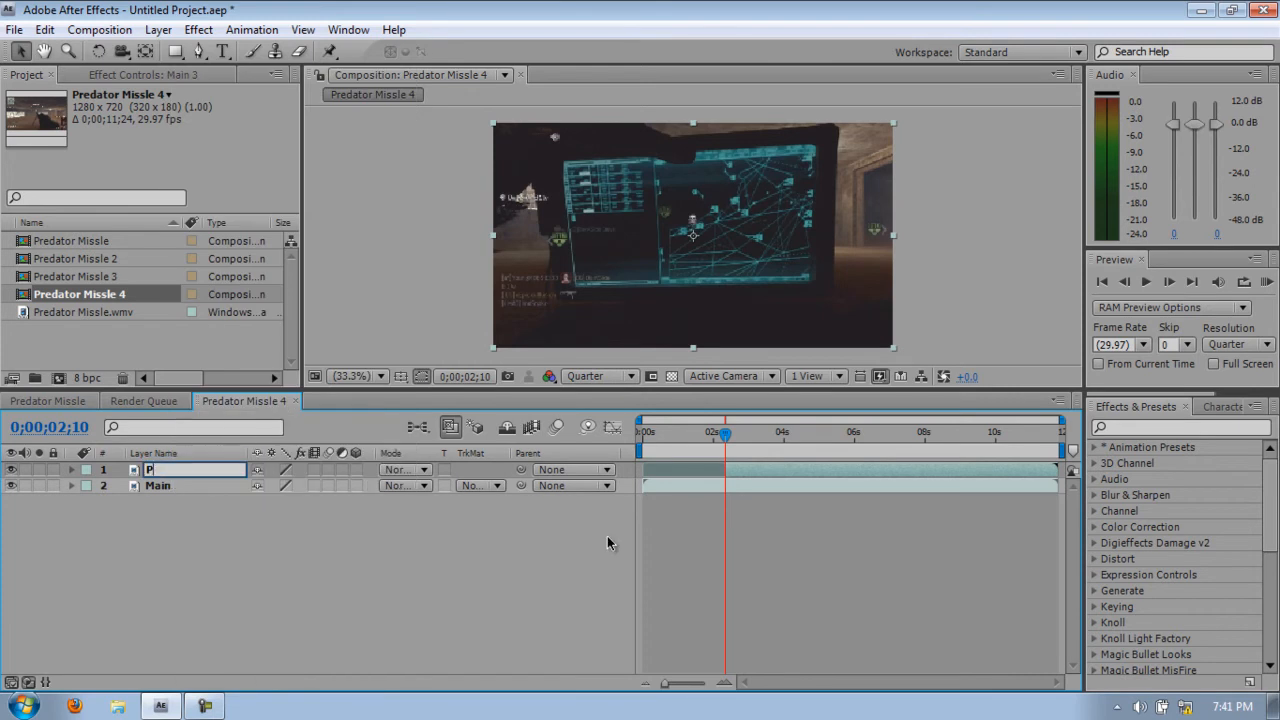
text(Lat)
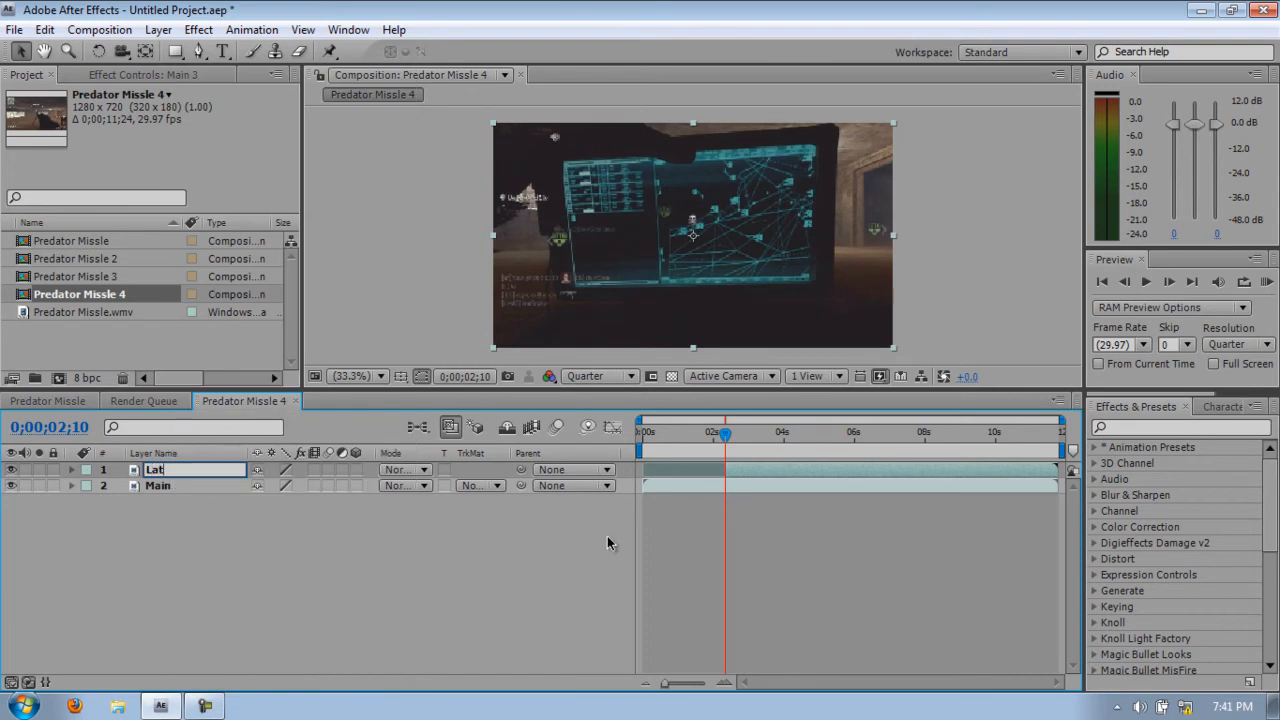
text(Laptop)
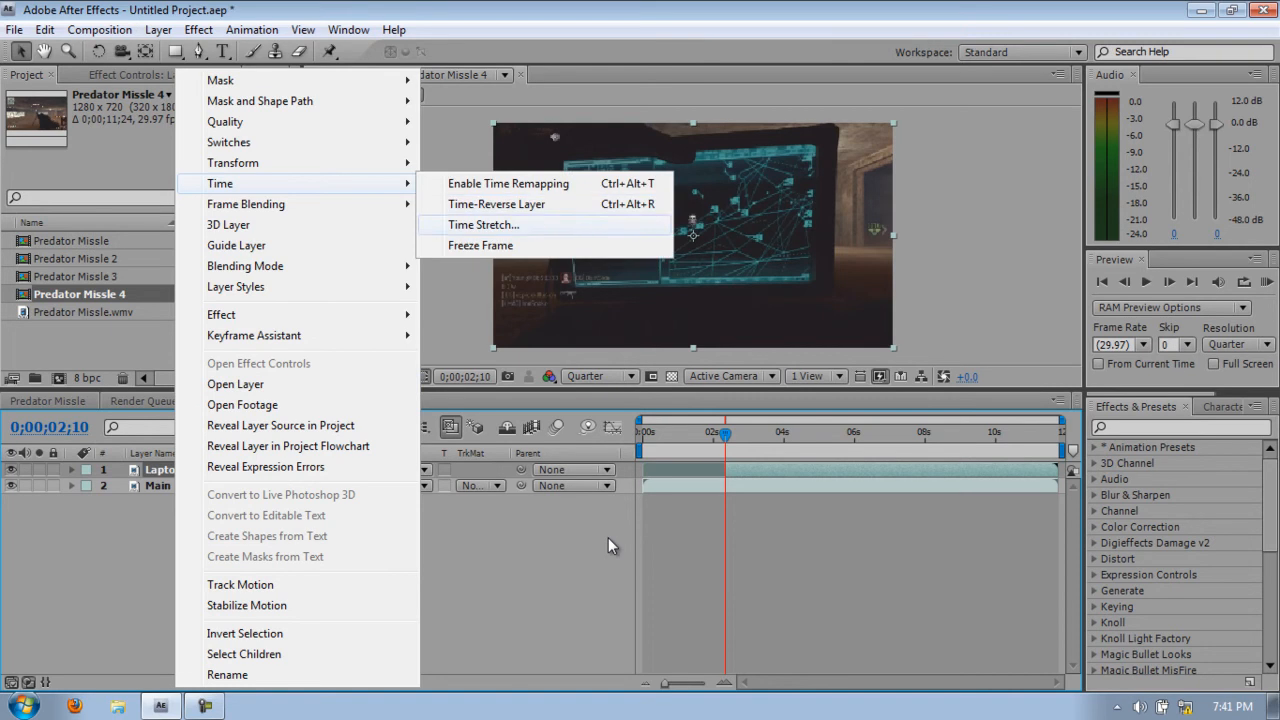
click(508, 183)
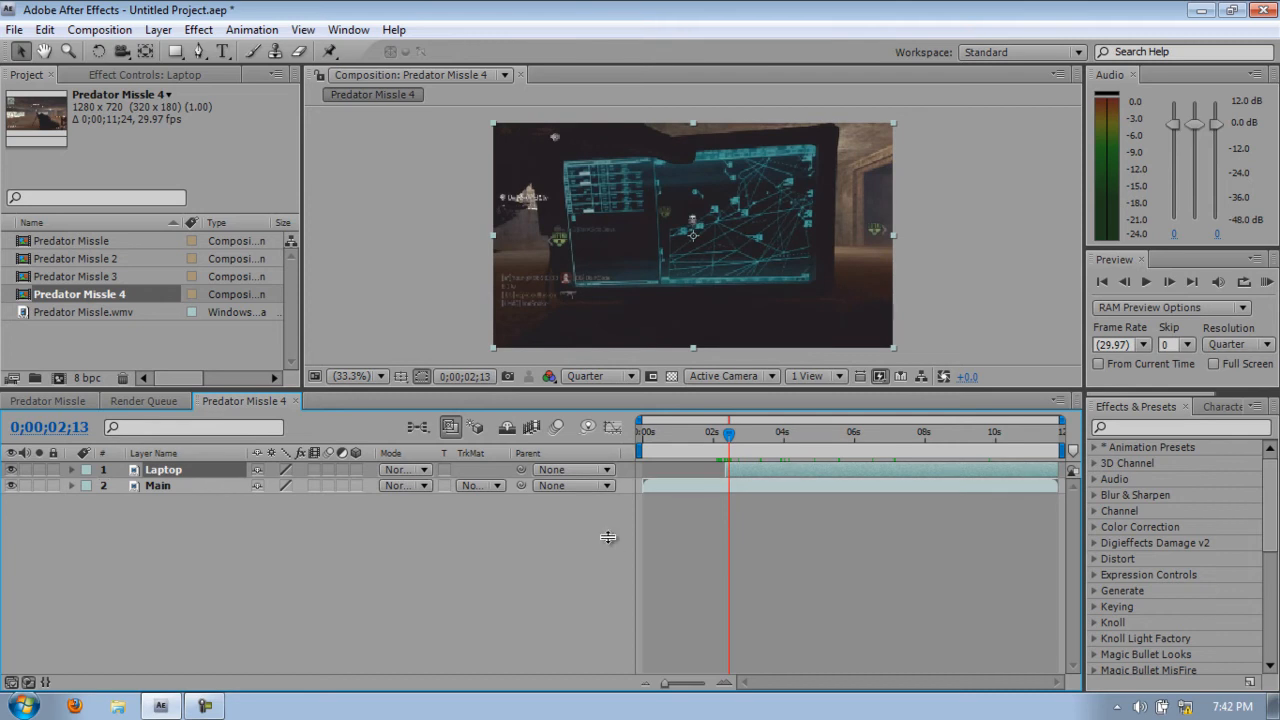
Step: Split Main at 3;19 into a top Predaotr layer, then split it again at 6;15
click(157, 485)
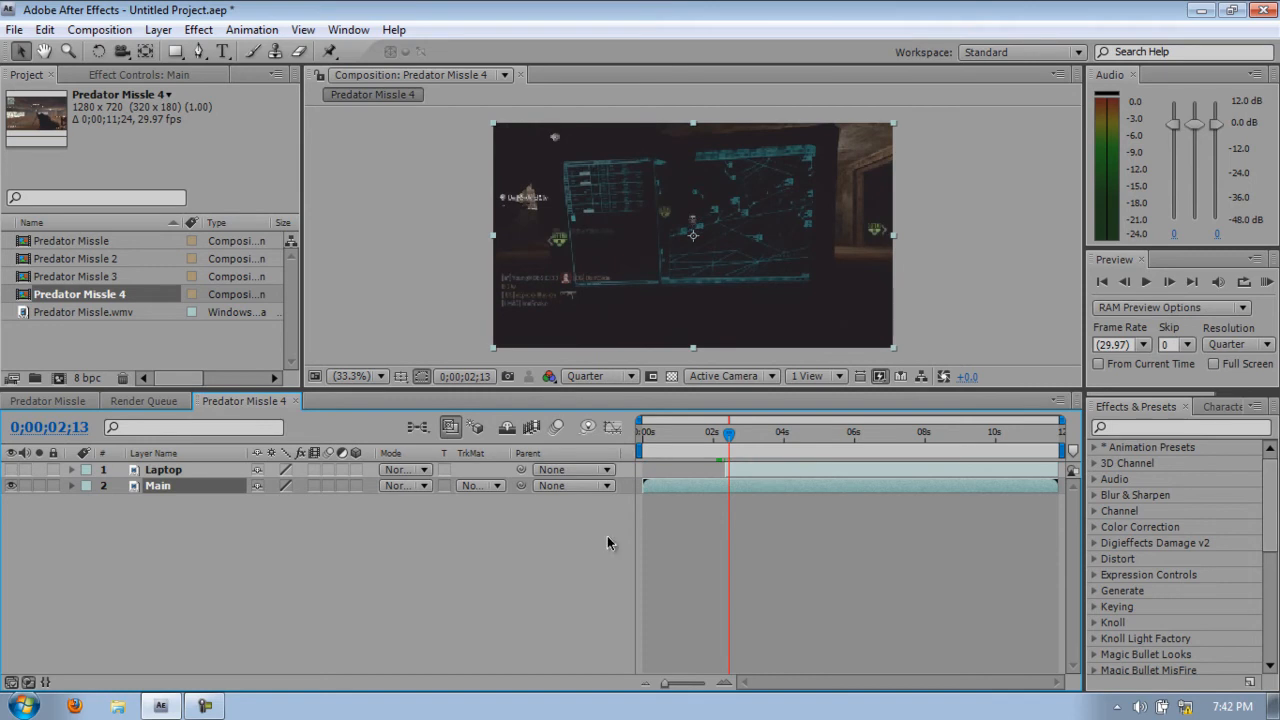
drag(728, 433, 762, 433)
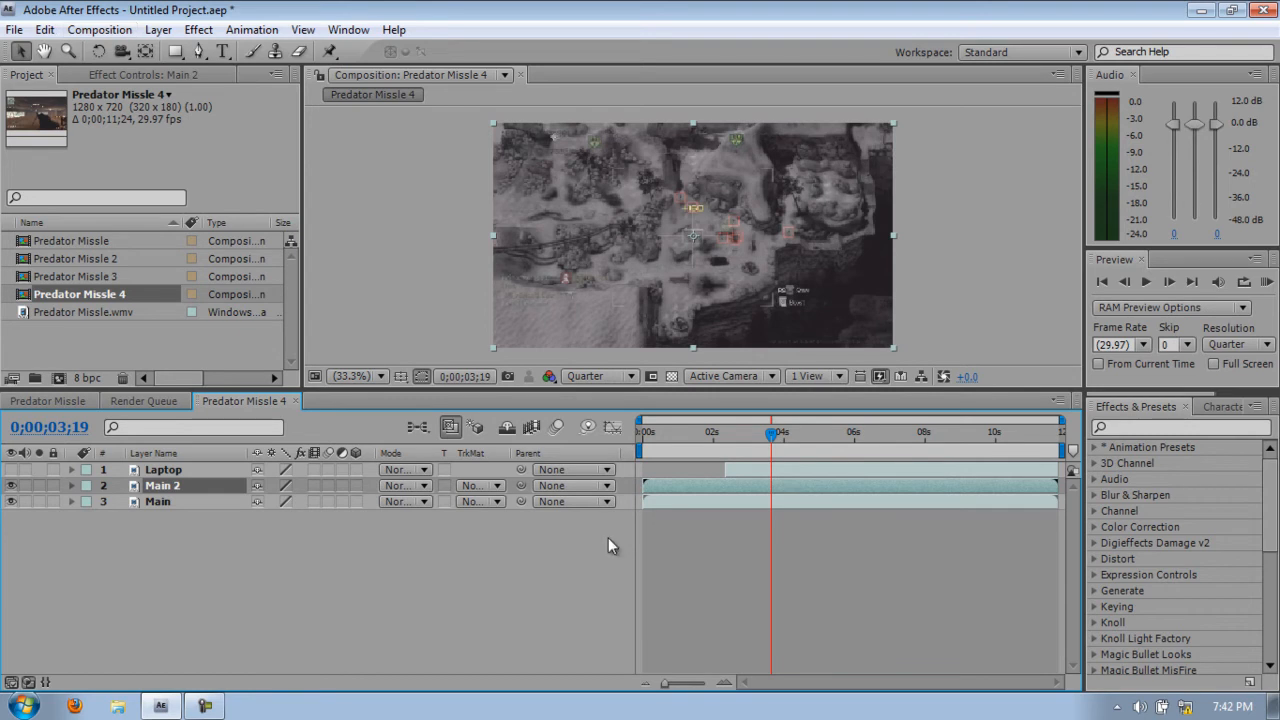
right_click(162, 485)
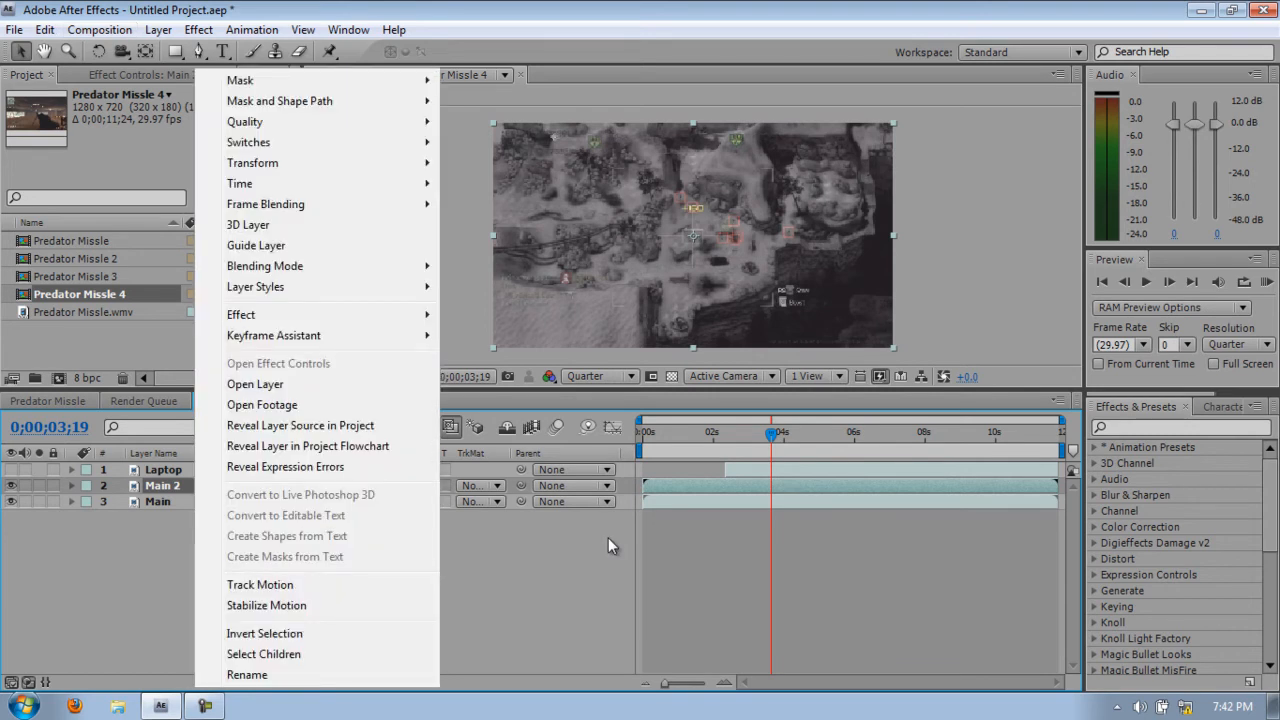
click(44, 29)
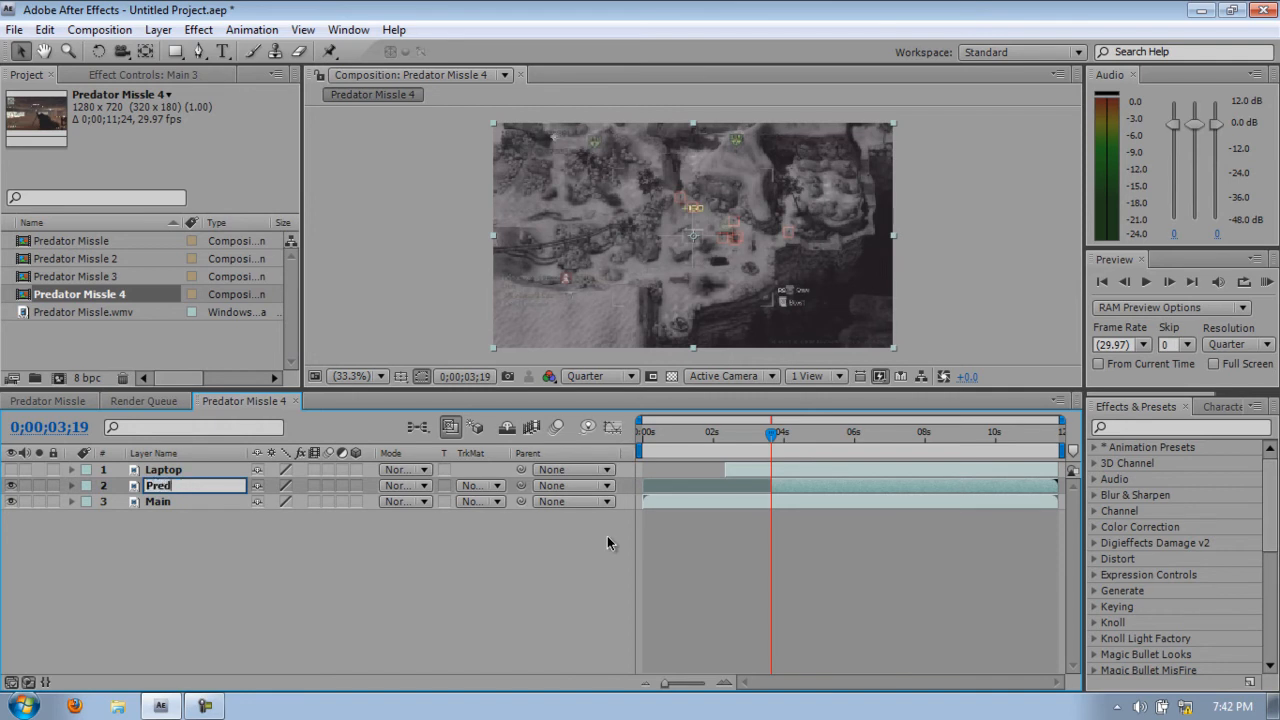
text(Predaotr)
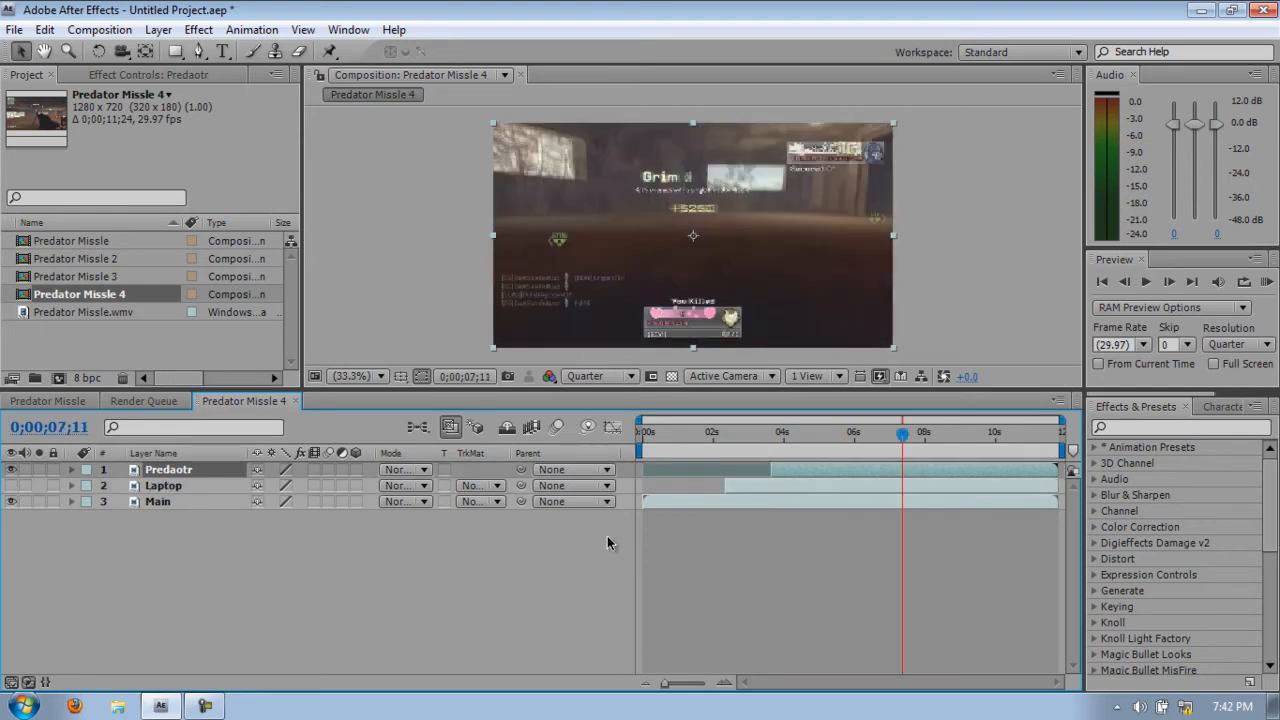
drag(902, 432, 870, 432)
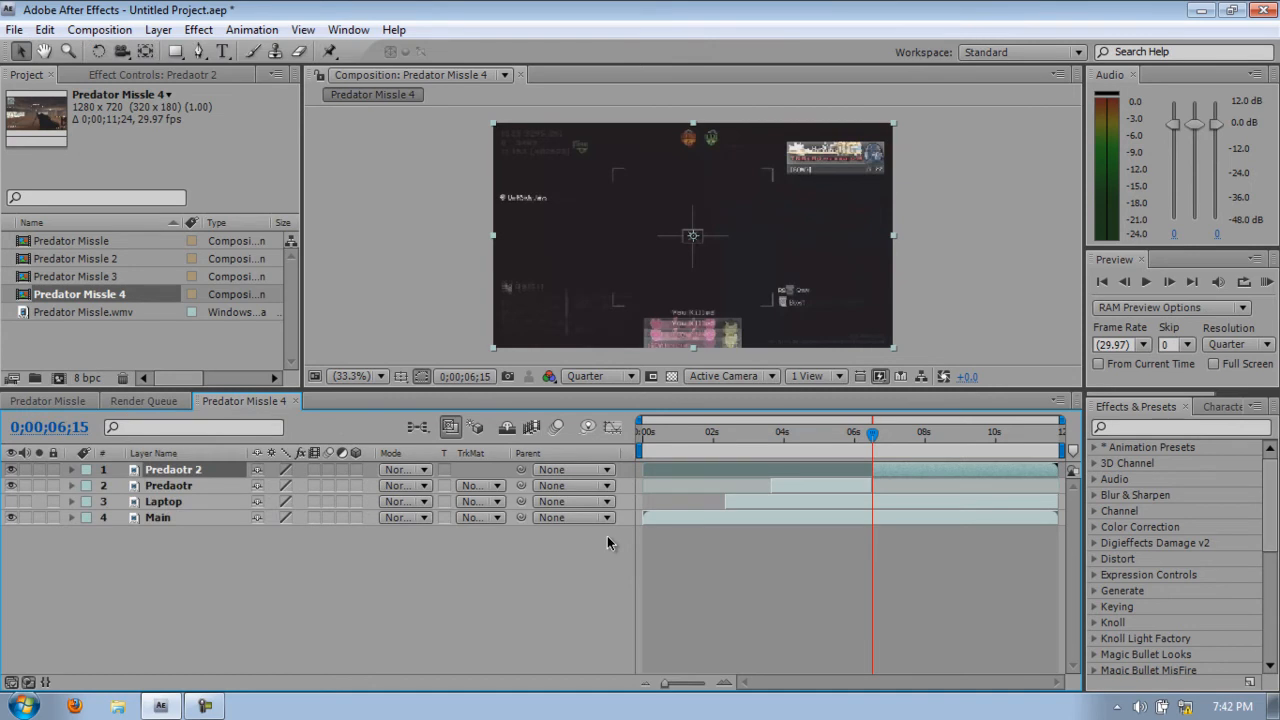
right_click(173, 469)
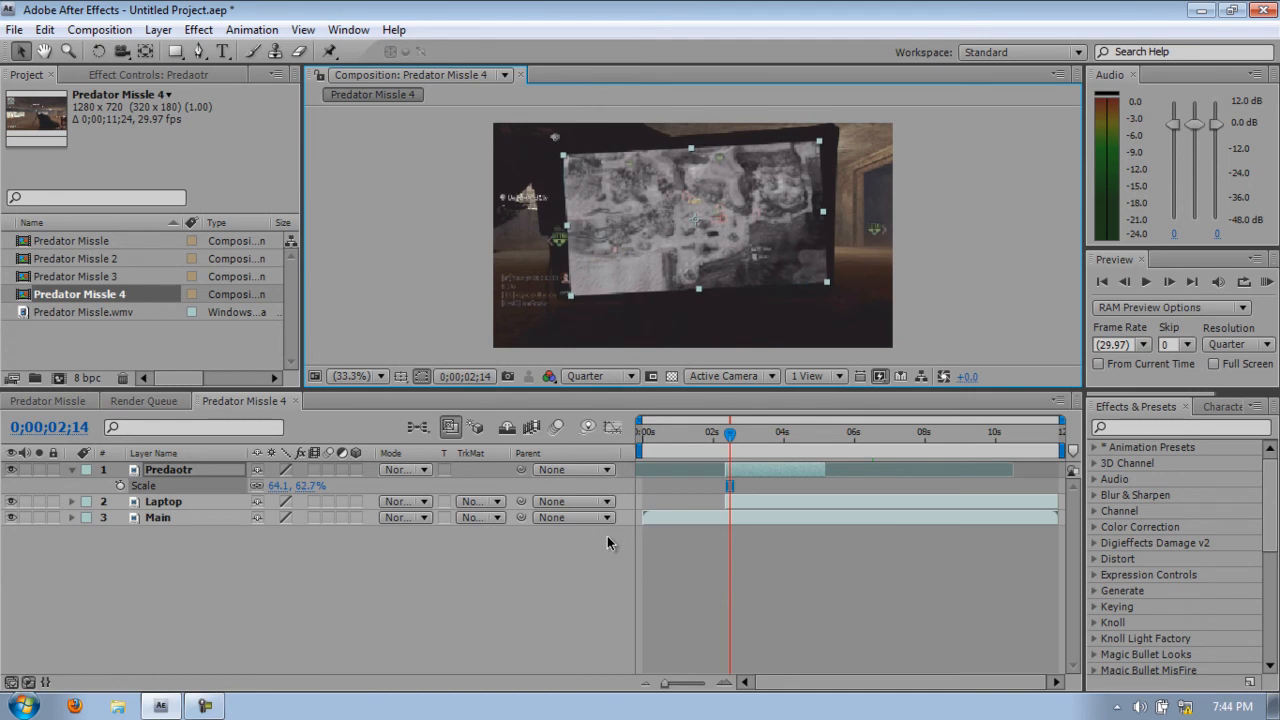
Step: Delete Predaotr 2, then scale Predaotr to 64.1, 62.7% and rotate it onto the laptop screen
drag(730, 432, 714, 432)
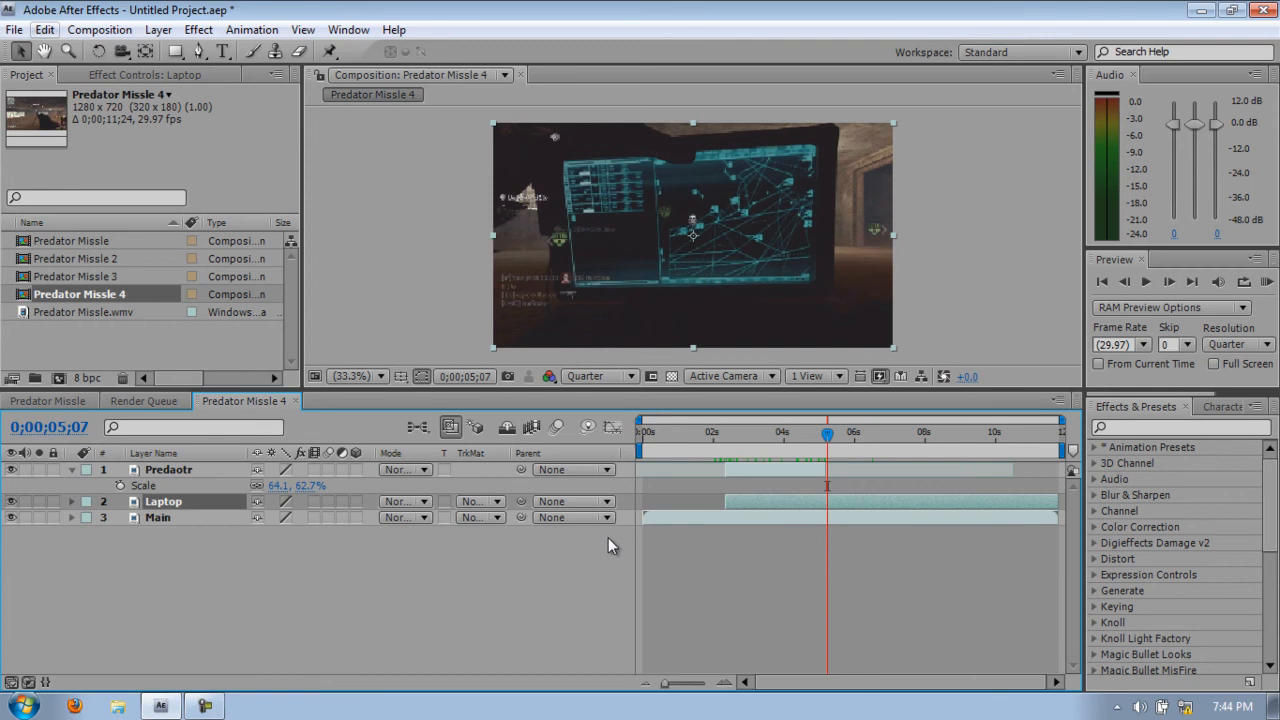
Step: Trim the Laptop and Predaotr layers so both end at 5;07 with Alt+]
click(44, 29)
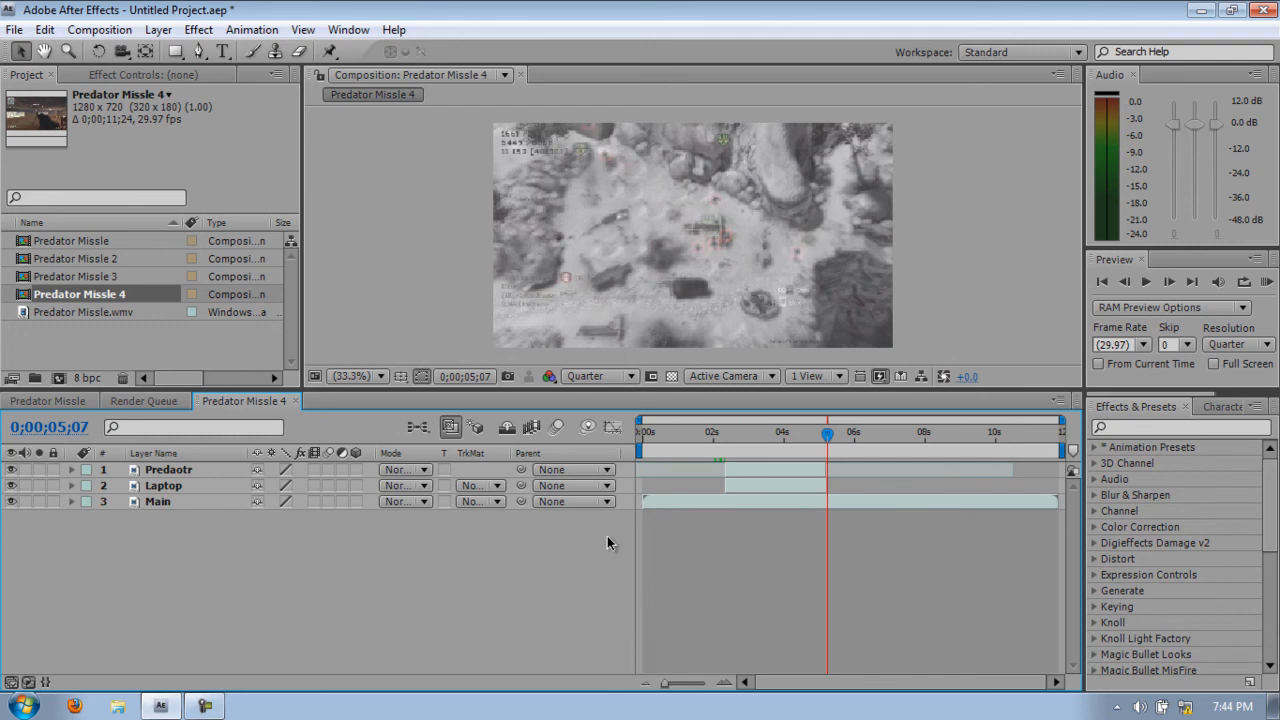
click(157, 501)
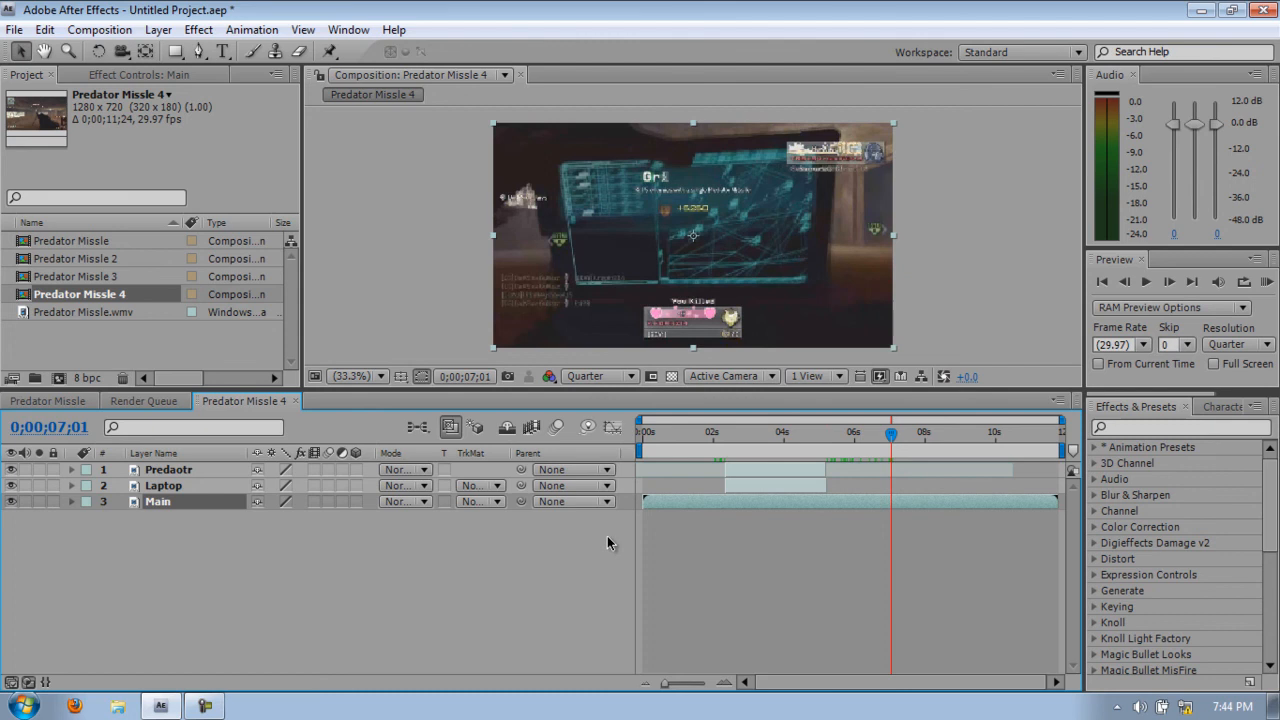
Step: Split Main at 5;07 into Main and Main 2, running to about 10 seconds
click(44, 29)
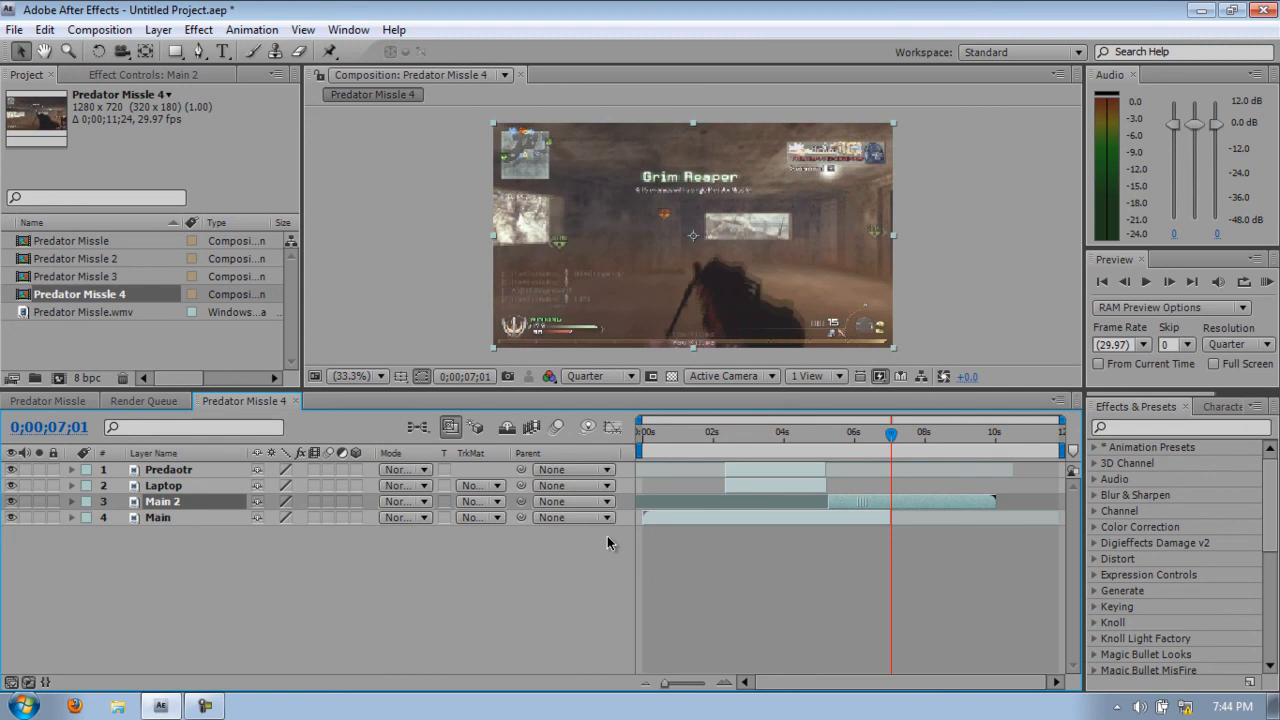
click(157, 517)
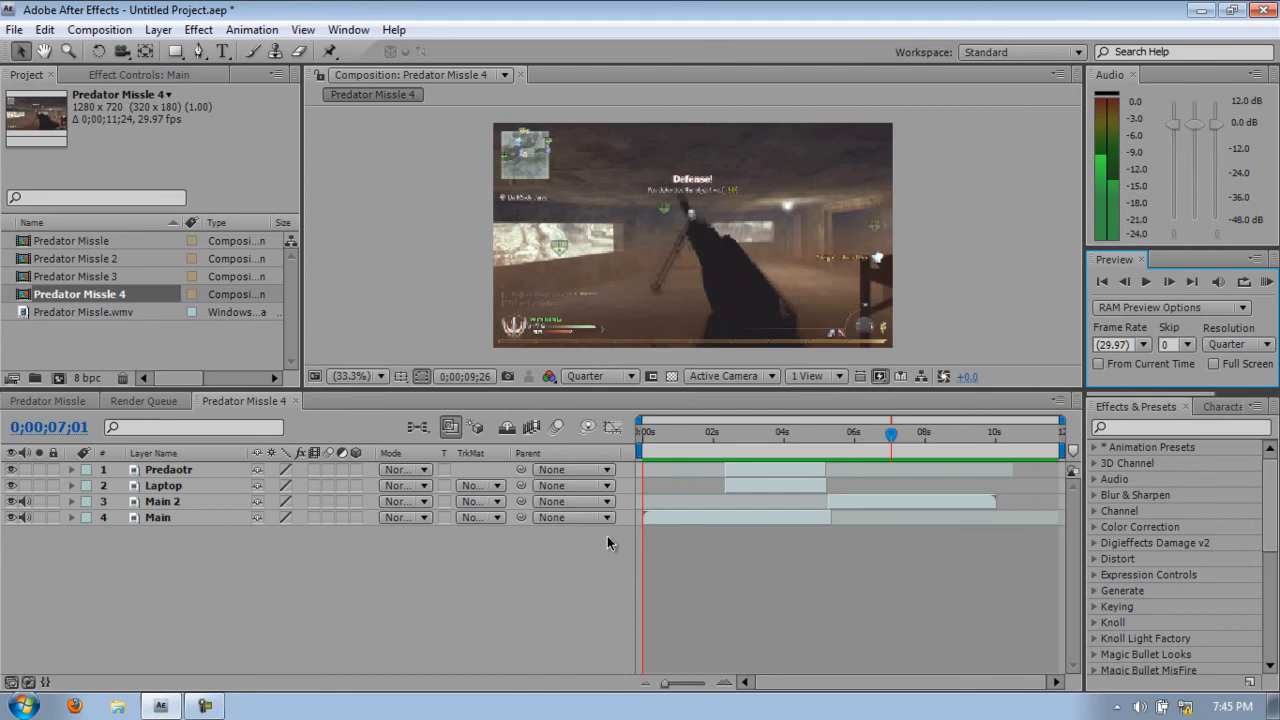
click(710, 432)
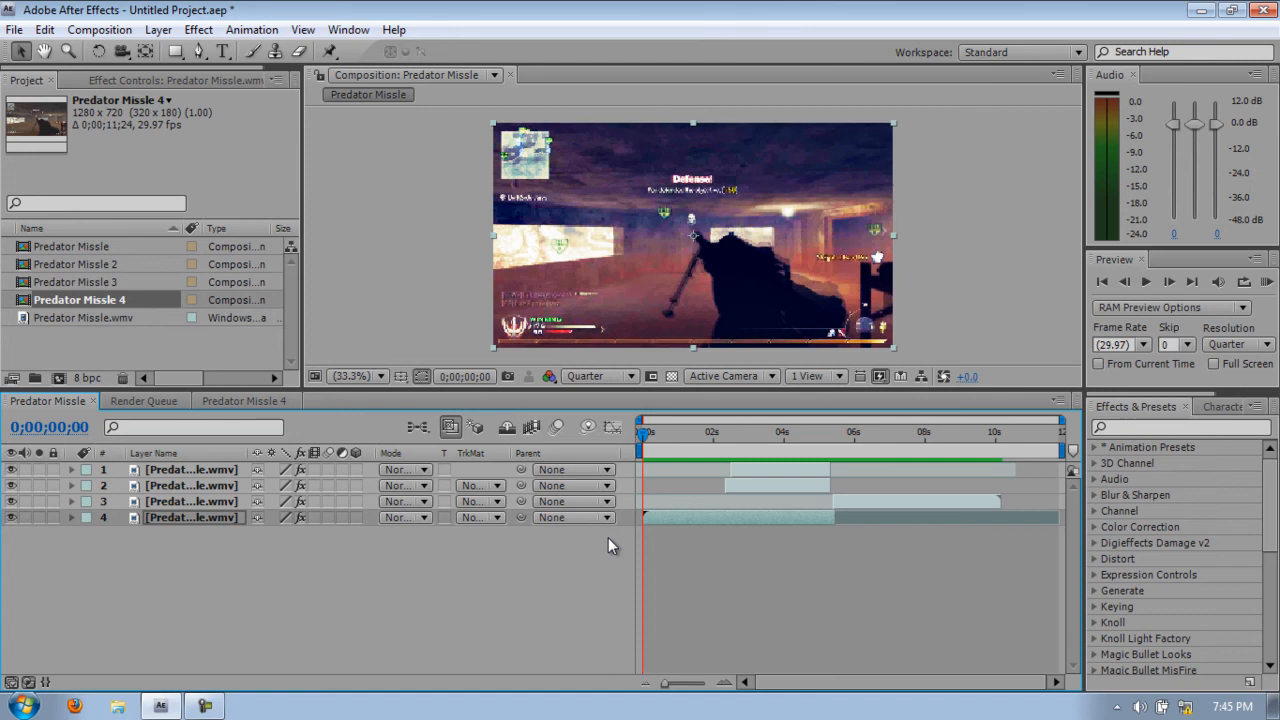
Step: Return to the Predator Missle composition and show the Magic Bullet MisFire effects list
click(198, 29)
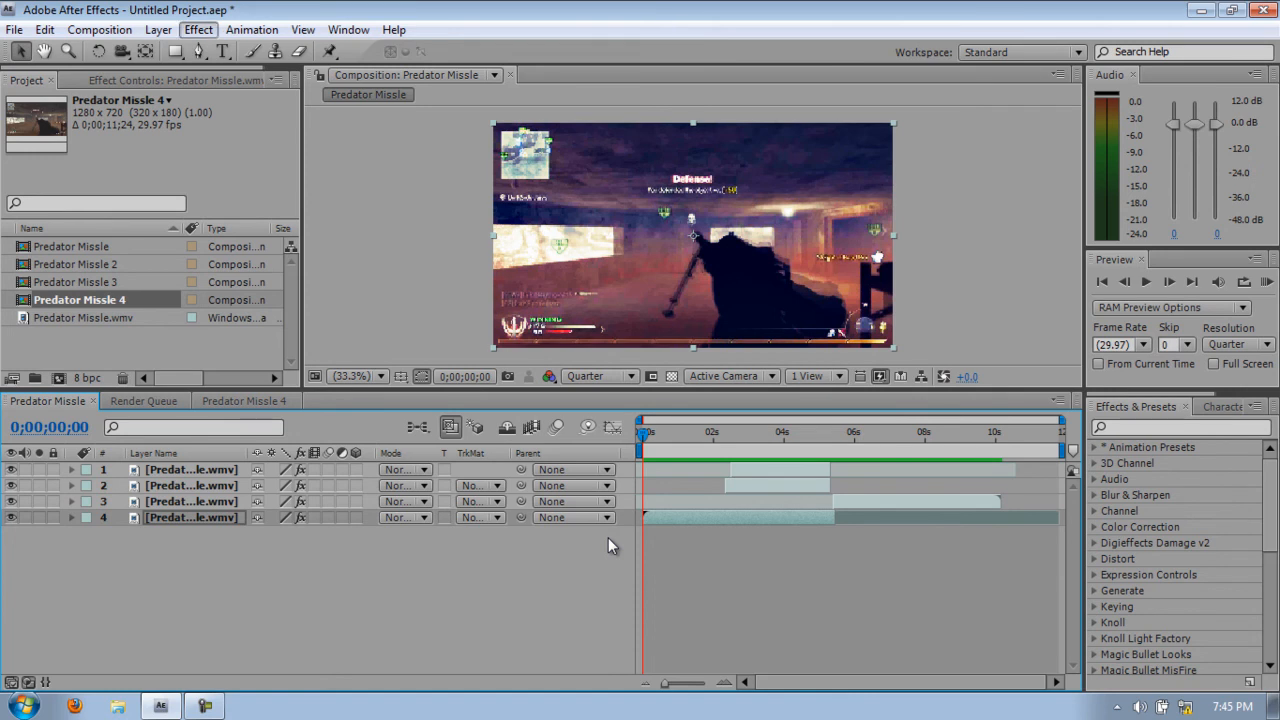
click(198, 29)
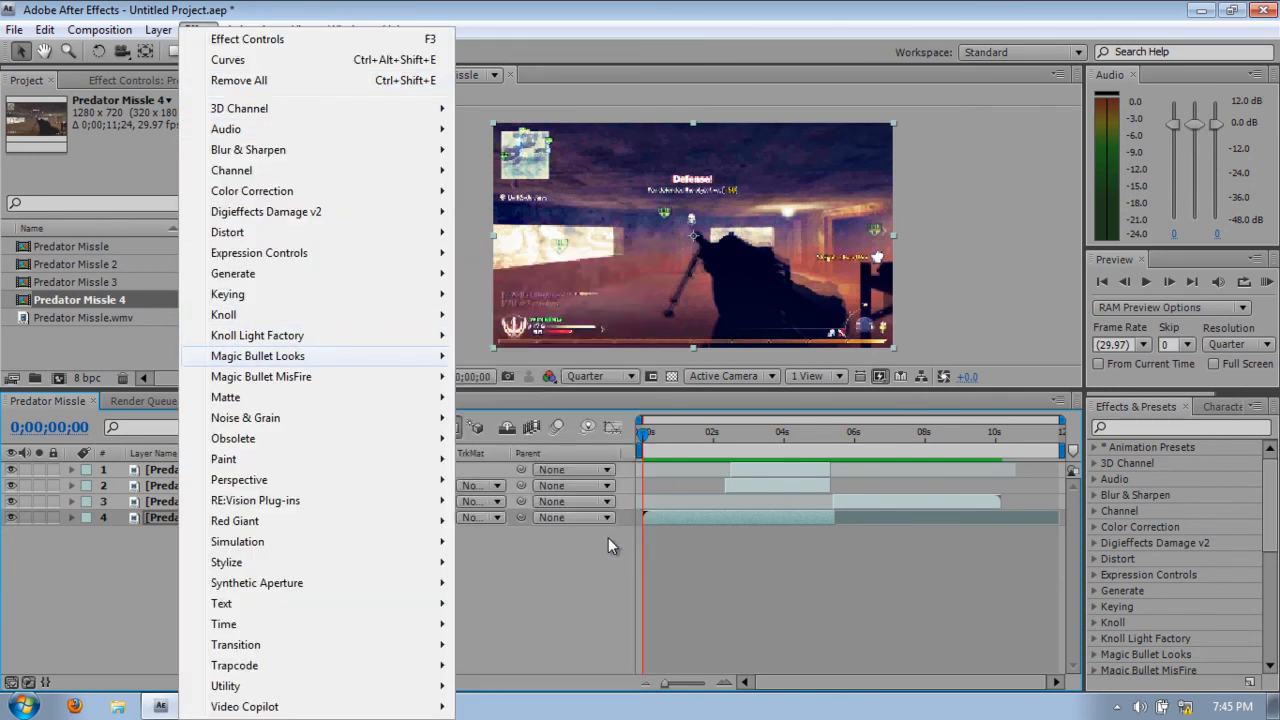
mouse_move(261, 376)
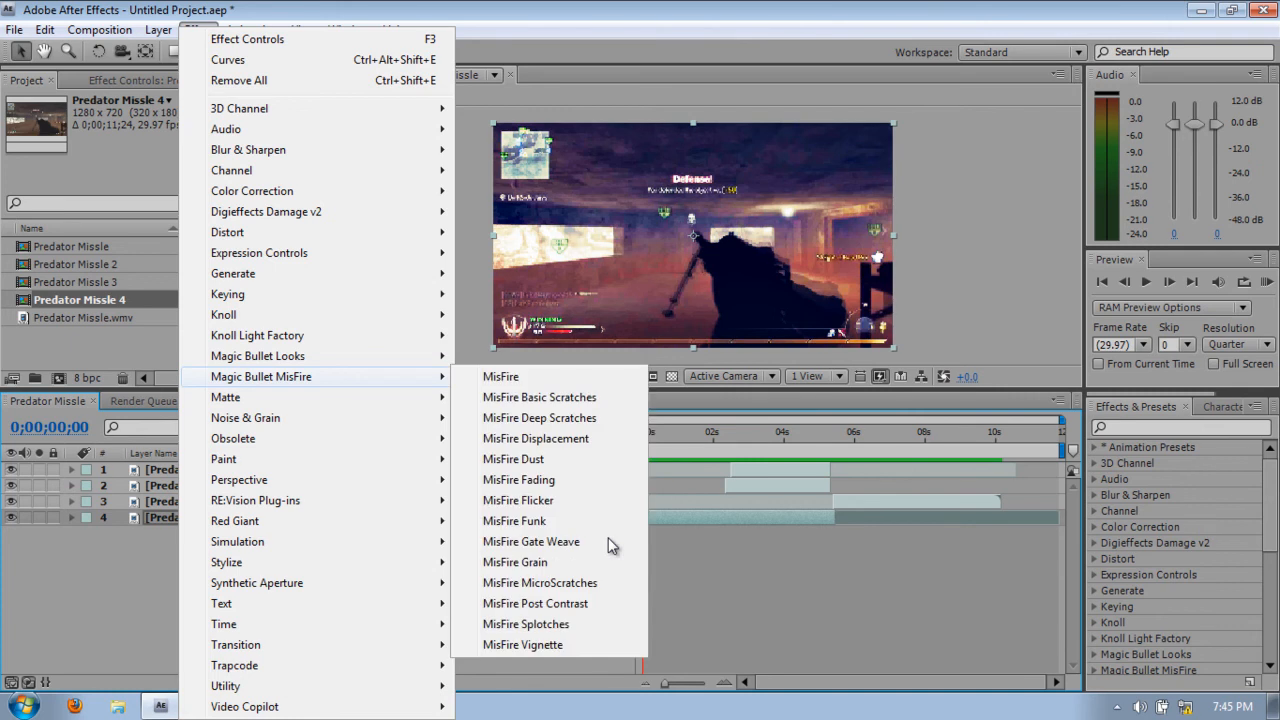